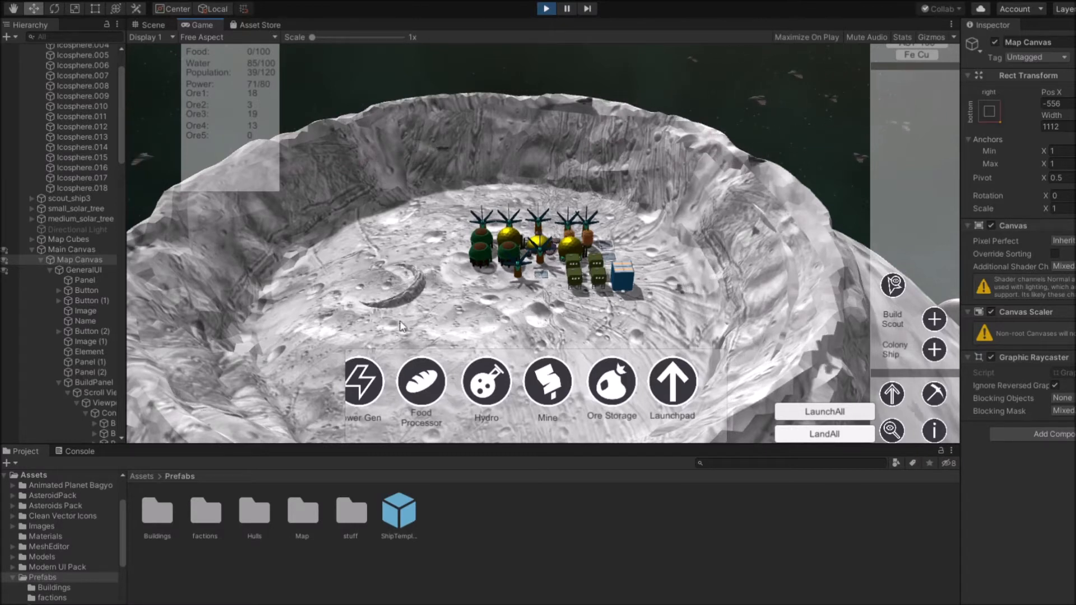
mouse_move(784, 349)
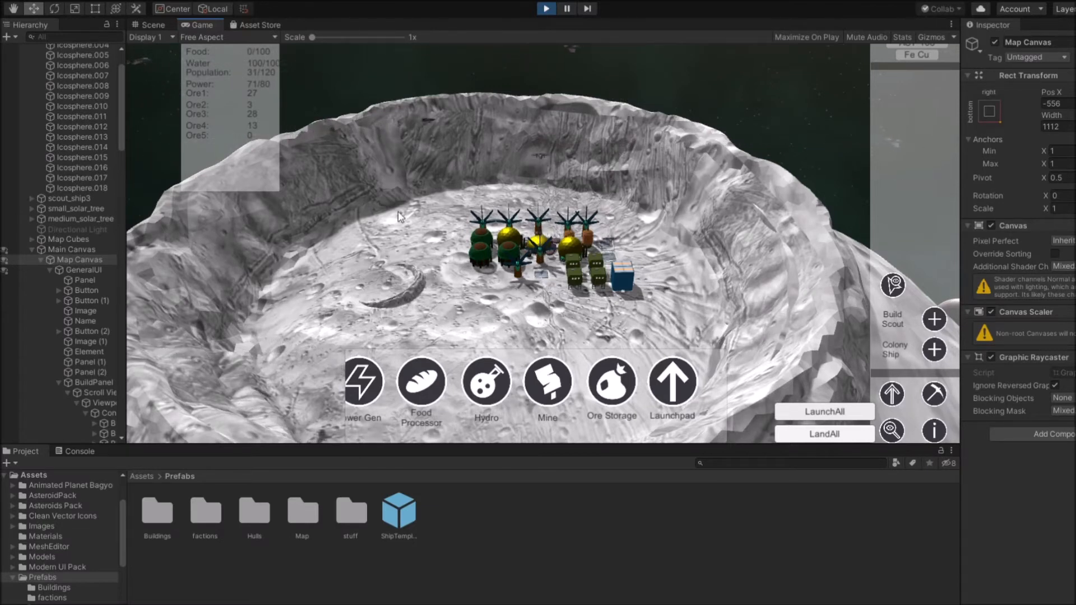
mouse_move(786, 121)
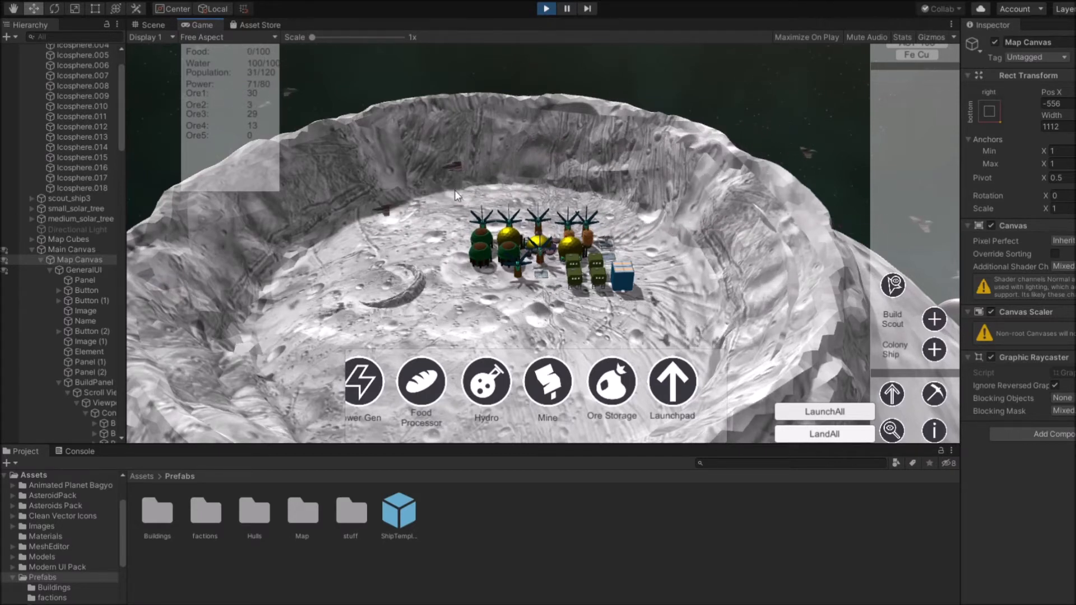
mouse_move(399, 231)
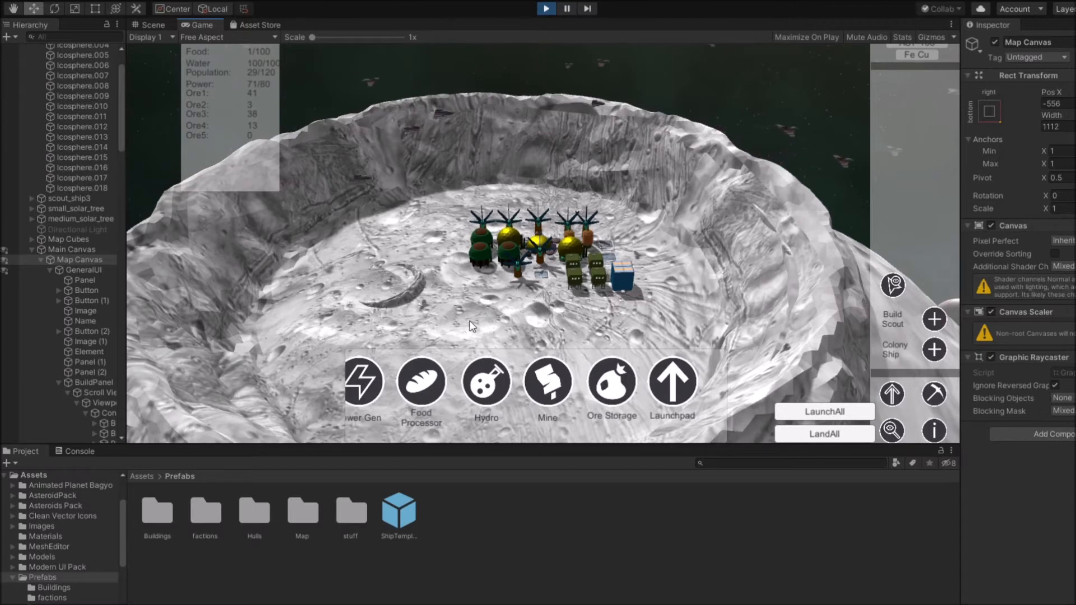
mouse_move(613, 168)
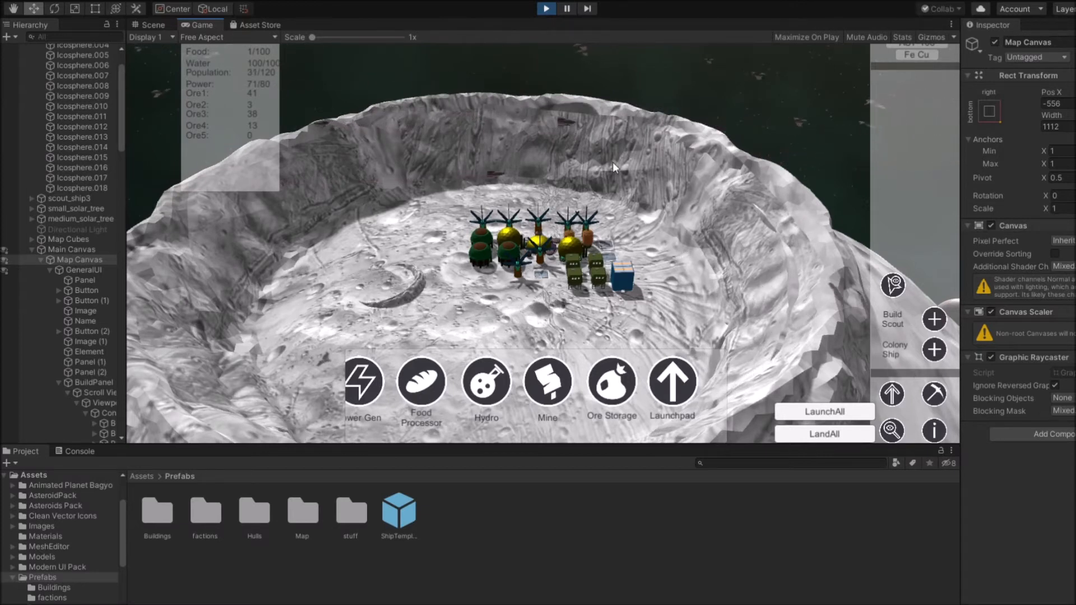
mouse_move(418, 239)
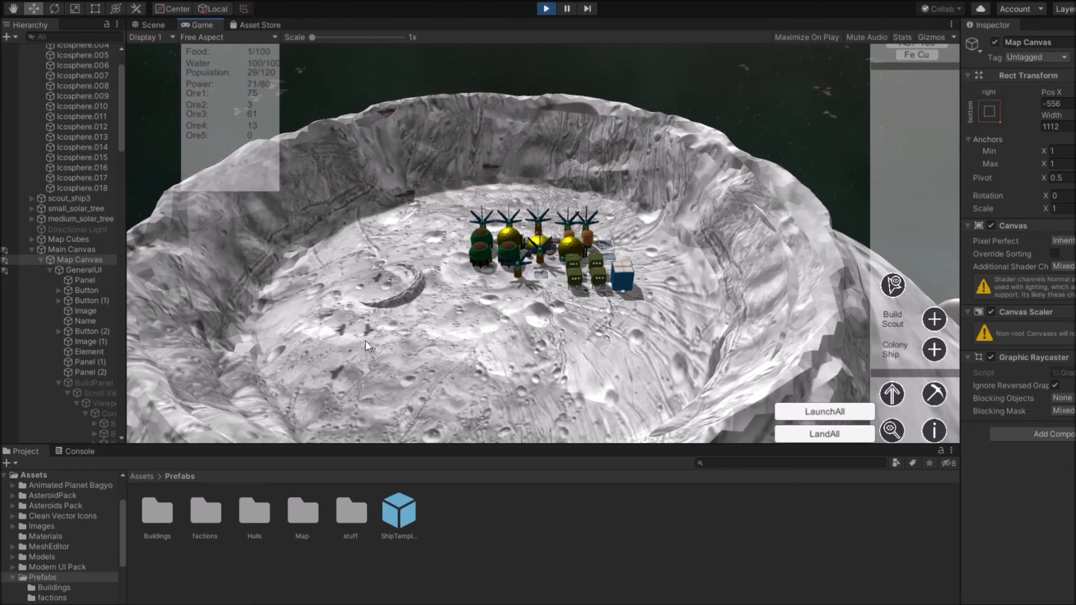
mouse_move(418, 267)
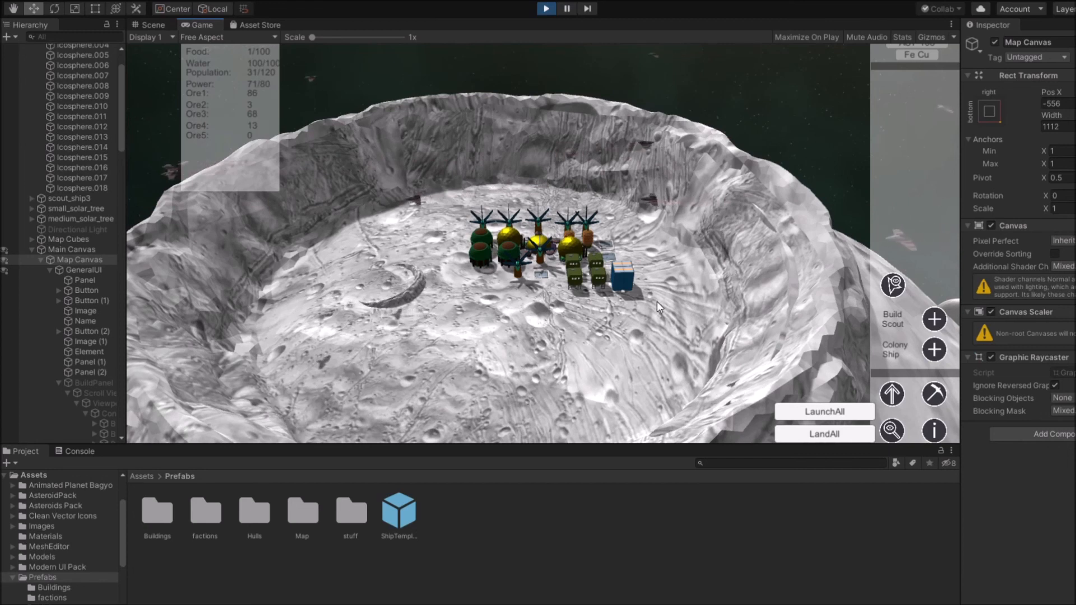
mouse_move(703, 161)
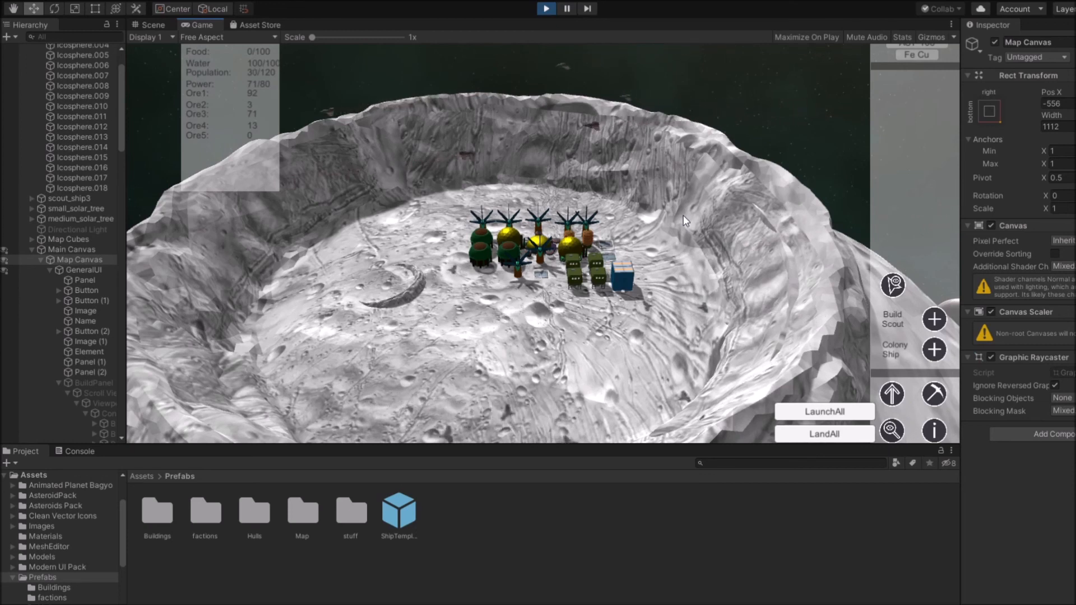
mouse_move(683, 317)
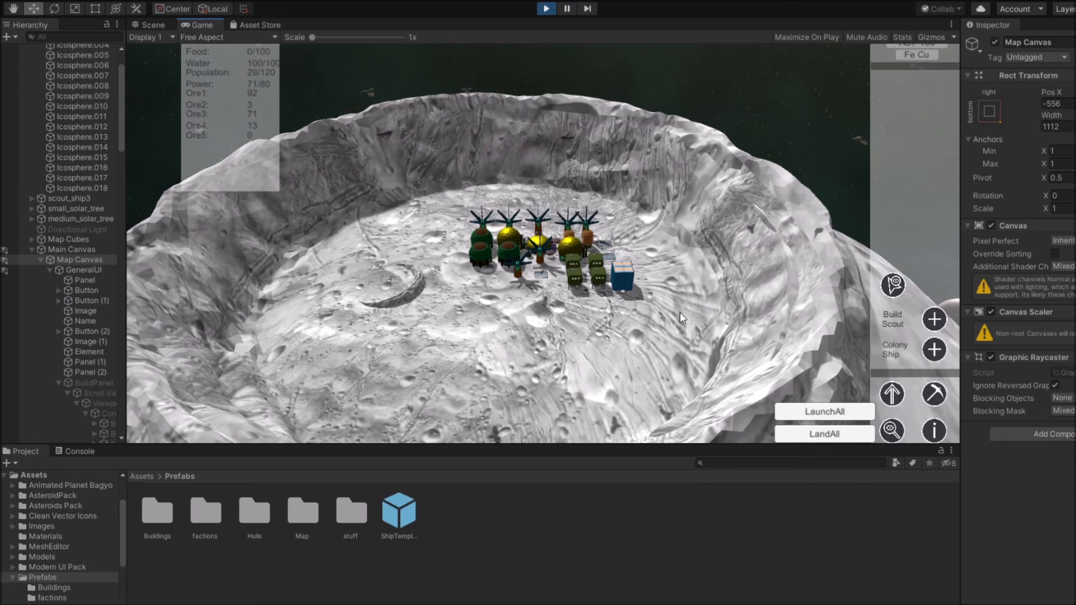